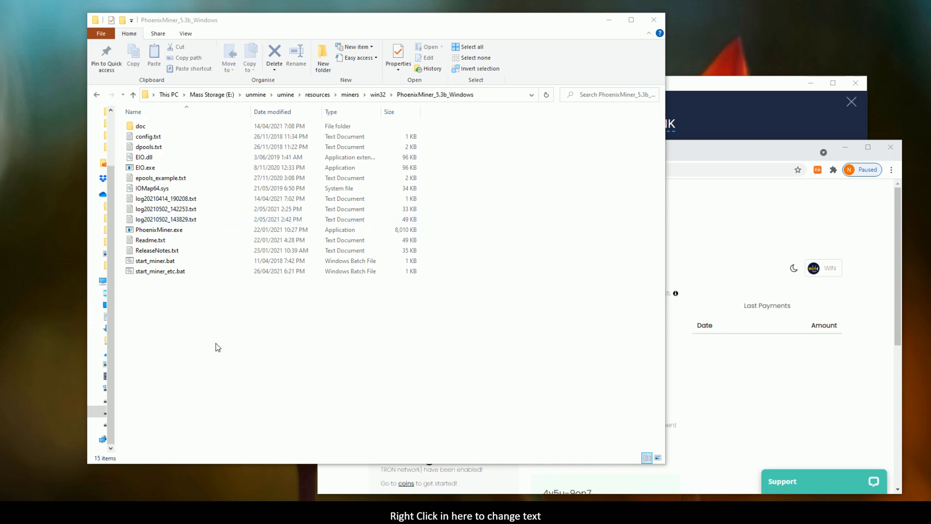
{"action": "mouse_move", "coordinate": [236, 335]}
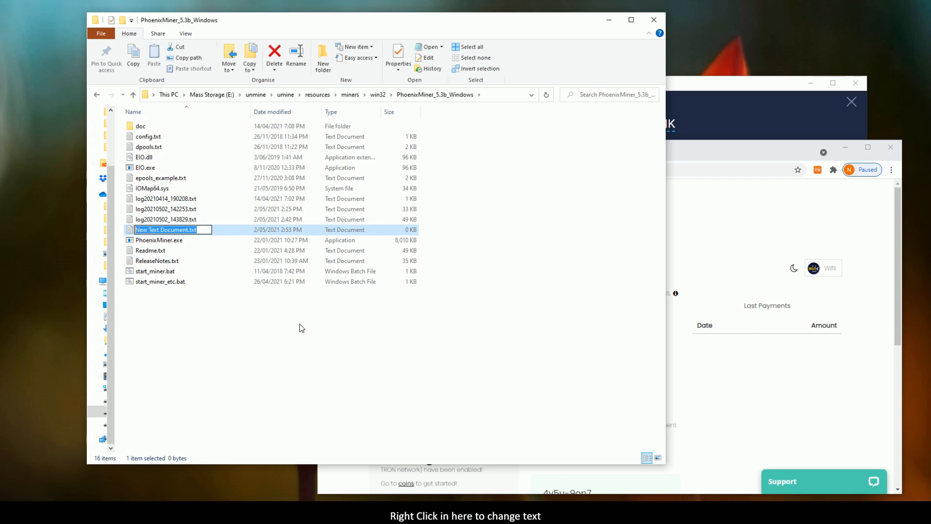
Name the new text document Unmineable.bat and accept the extension change.
{"action": "type", "text": "U"}
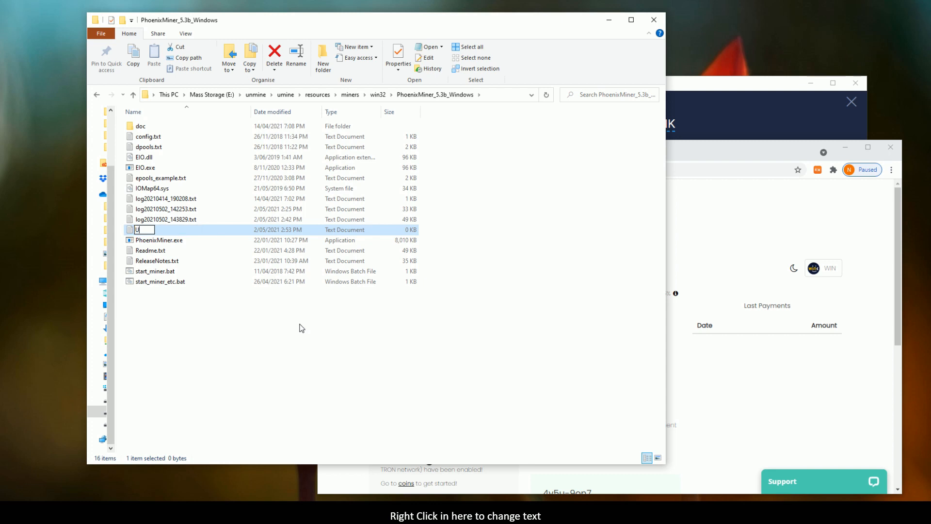
{"action": "type", "text": "nmineable.bat"}
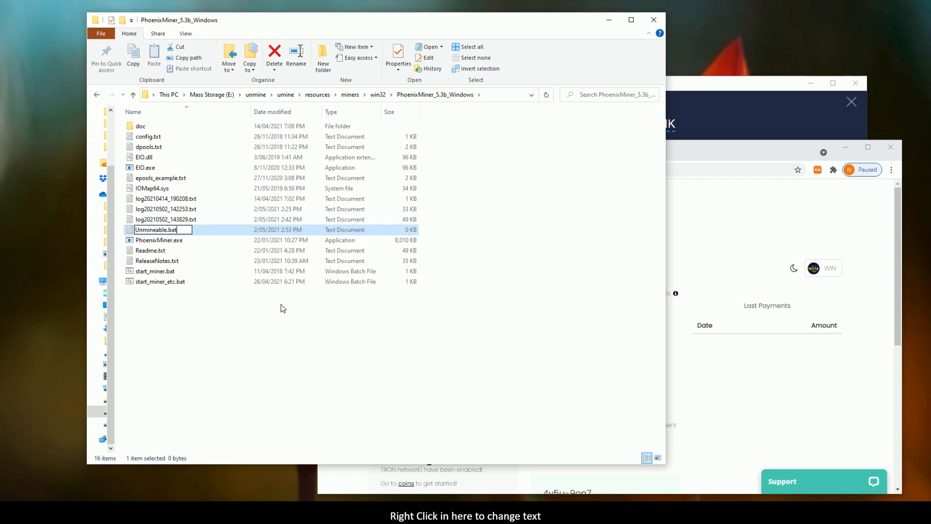
{"action": "key", "text": "enter"}
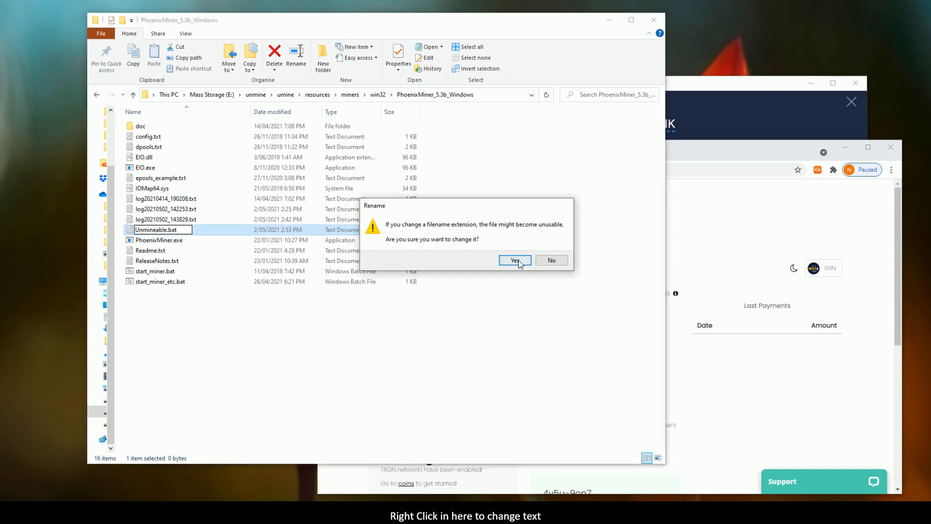
{"action": "left_click", "coordinate": [514, 260]}
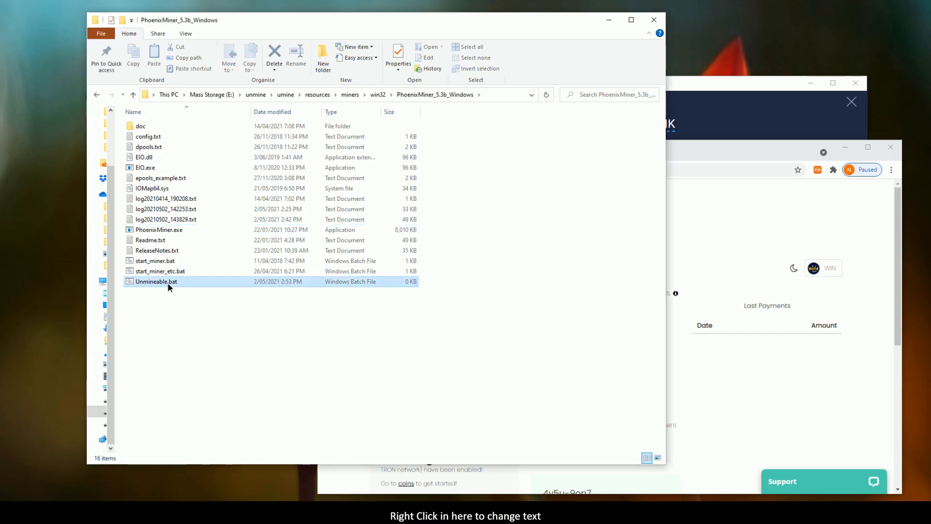
Edit Unmineable.bat in Notepad and paste the PhoenixMiner.exe -pool command plus pause.
{"action": "right_click", "coordinate": [156, 281]}
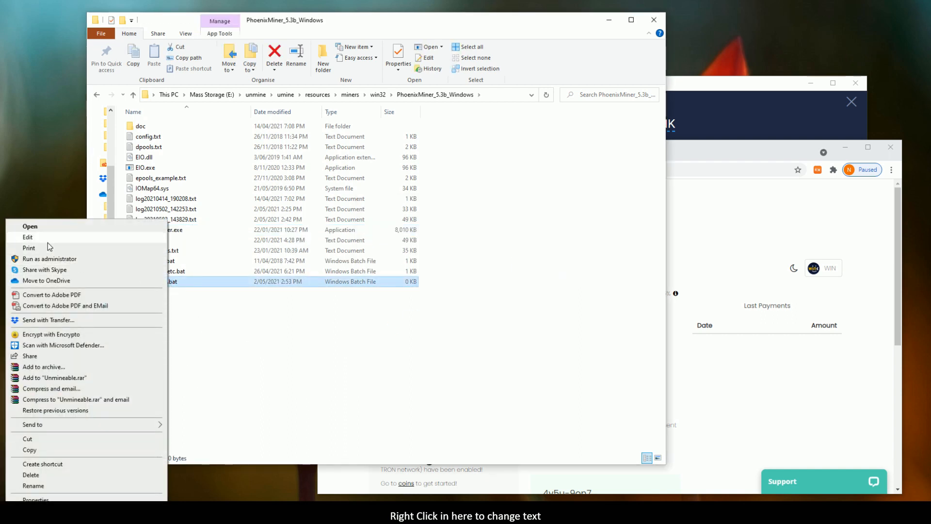
{"action": "left_click", "coordinate": [27, 237]}
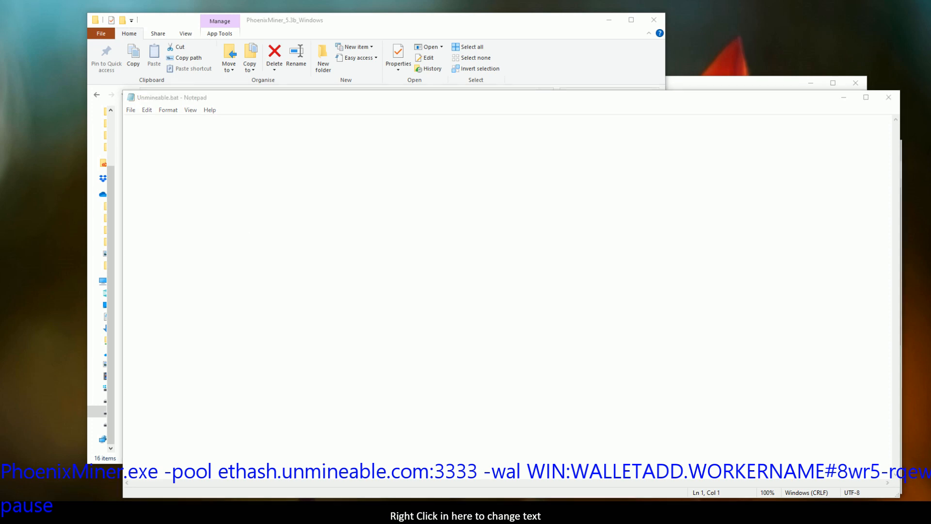
{"action": "left_click", "coordinate": [307, 146]}
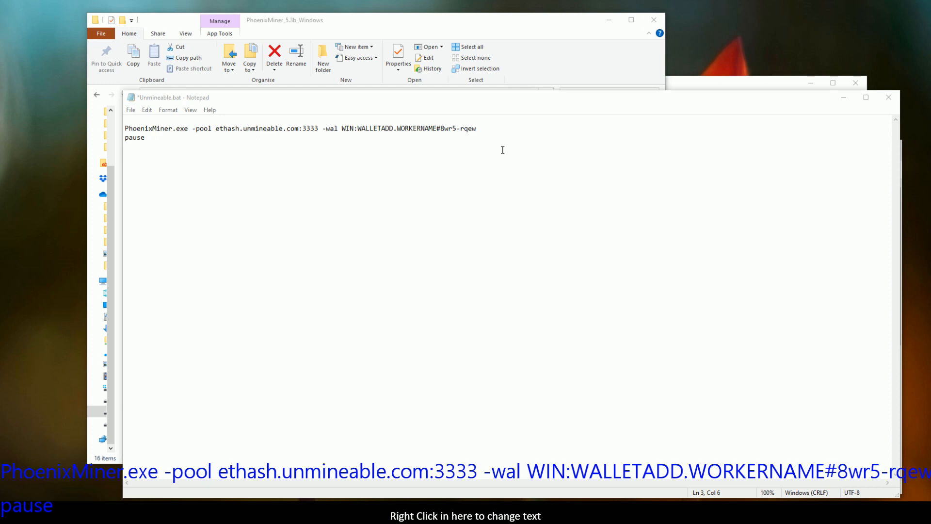
{"action": "mouse_move", "coordinate": [138, 433]}
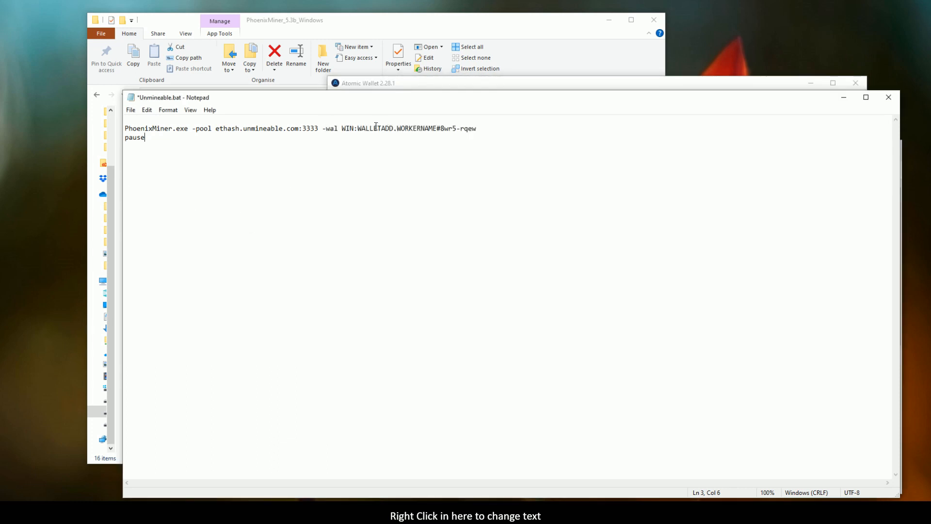
{"action": "left_click", "coordinate": [386, 127]}
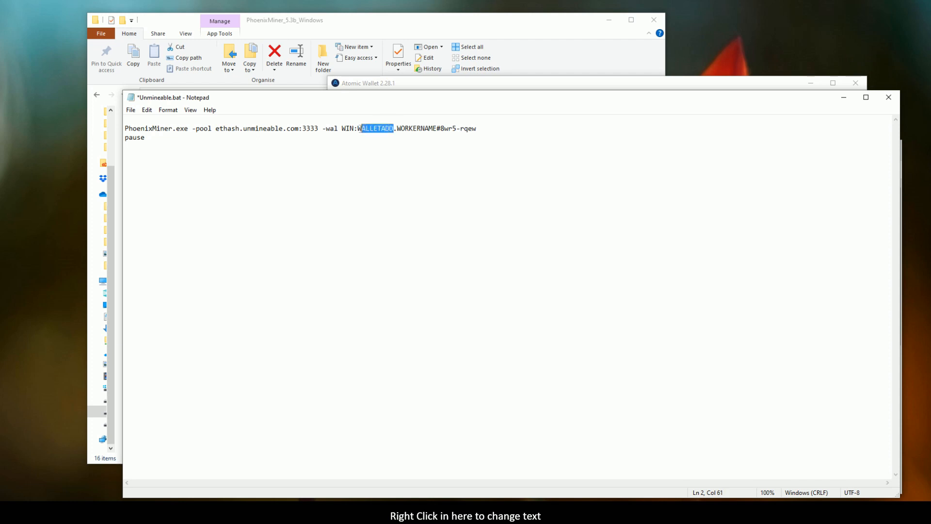
{"action": "type", "text": "TWh9eWACaBVDycmie4S3Xv5Q5PfW1o33Wp"}
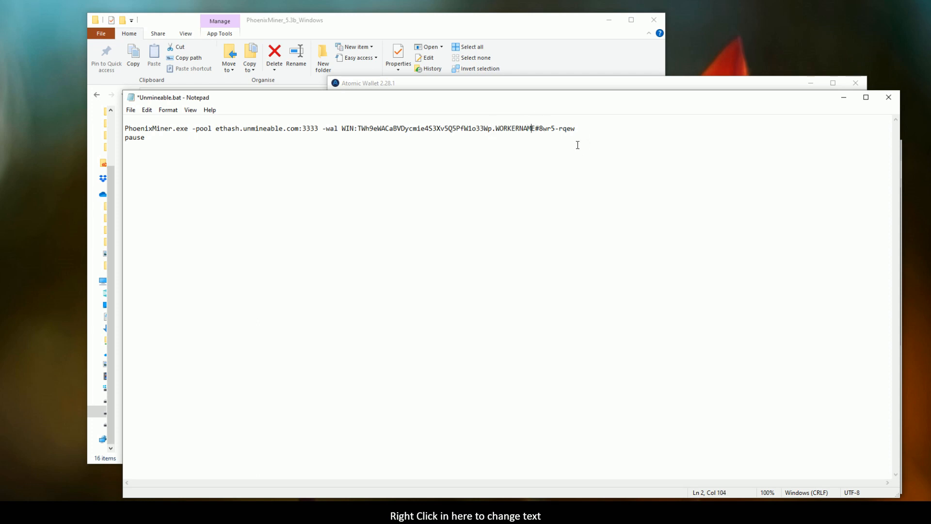
{"action": "key", "text": "Backspace"}
{"action": "type", "text": "work"}
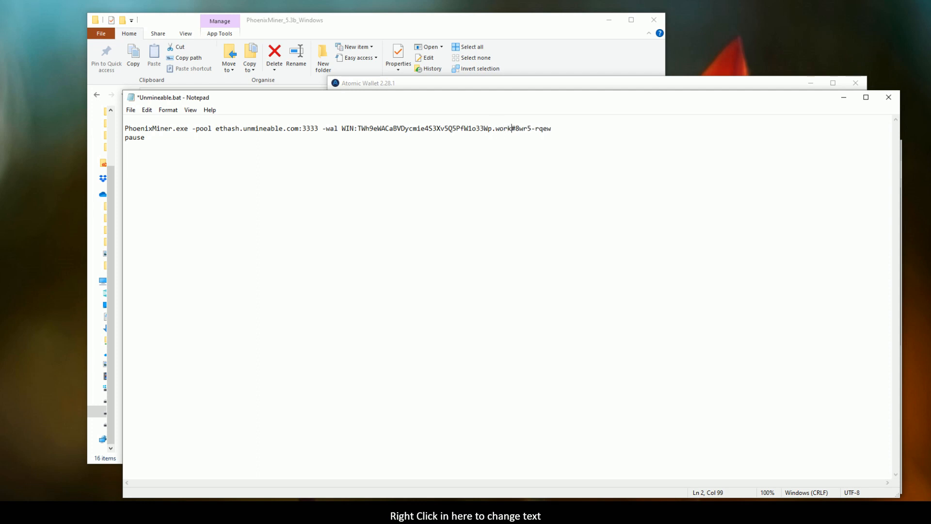
{"action": "type", "text": "erU"}
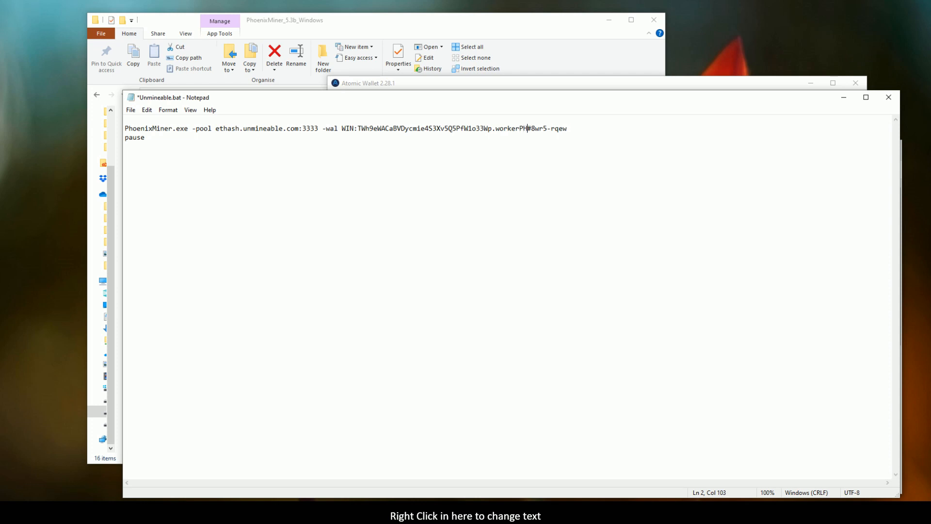
{"action": "mouse_move", "coordinate": [881, 71]}
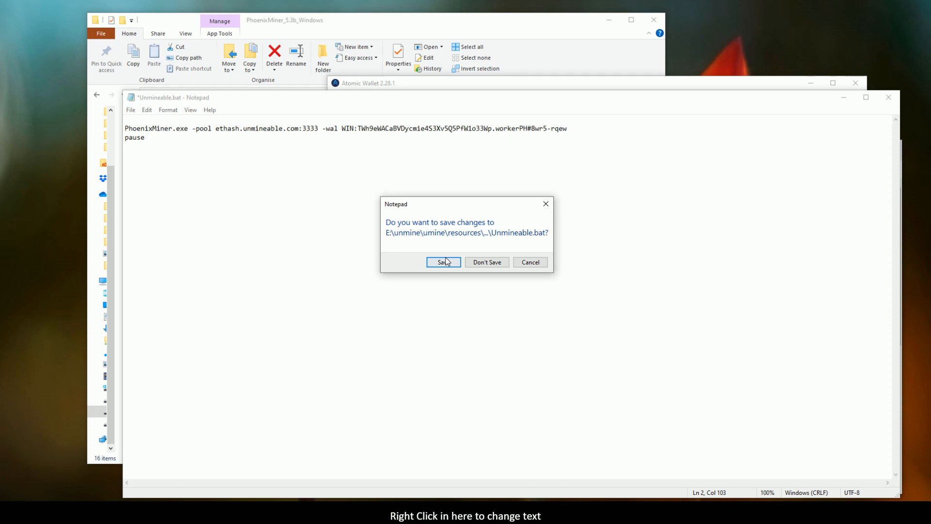
{"action": "left_click", "coordinate": [443, 262]}
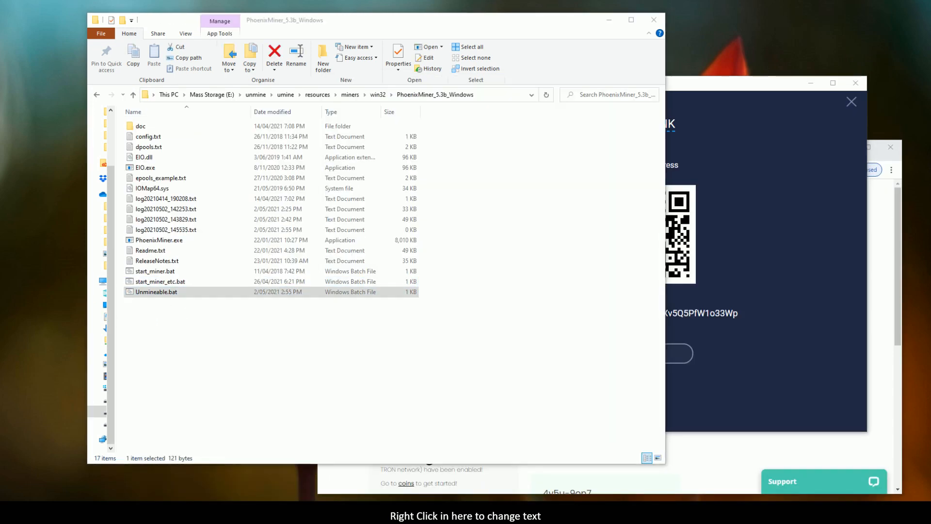
Launch Unmineable.bat so PhoenixMiner connects to the ethash pool at about 32 MH/s.
{"action": "double_click", "coordinate": [156, 291]}
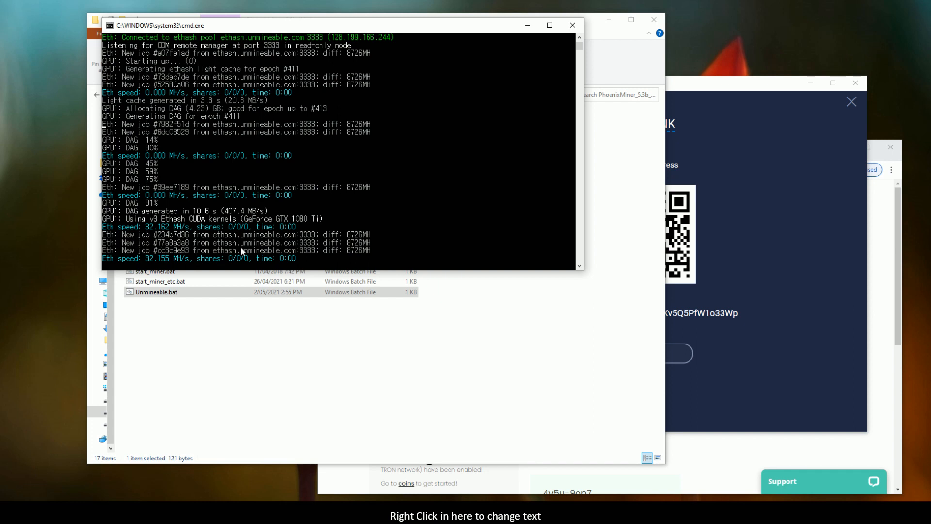
{"action": "mouse_move", "coordinate": [308, 207]}
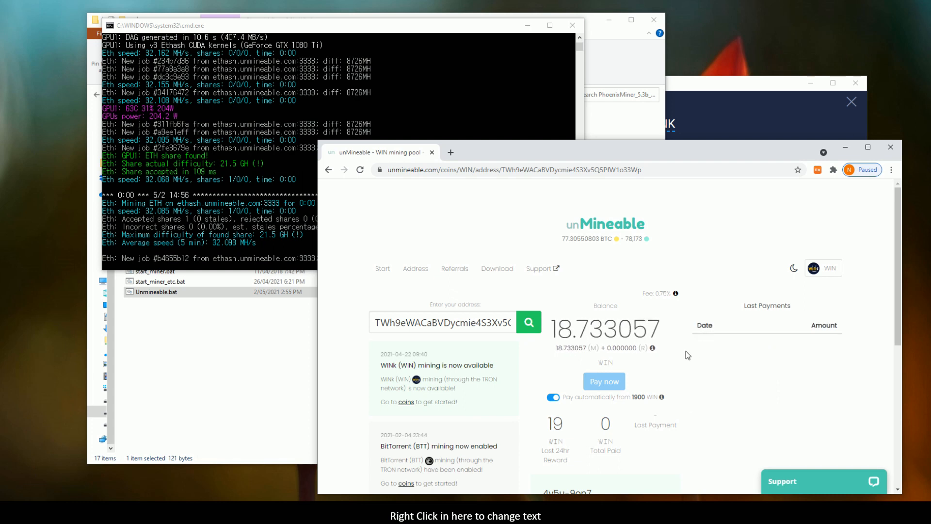
Scroll the unMineable address page through the 18.733057 WIN balance and Ethash hashrate chart.
{"action": "scroll", "scroll_direction": "down", "scroll_amount": 3}
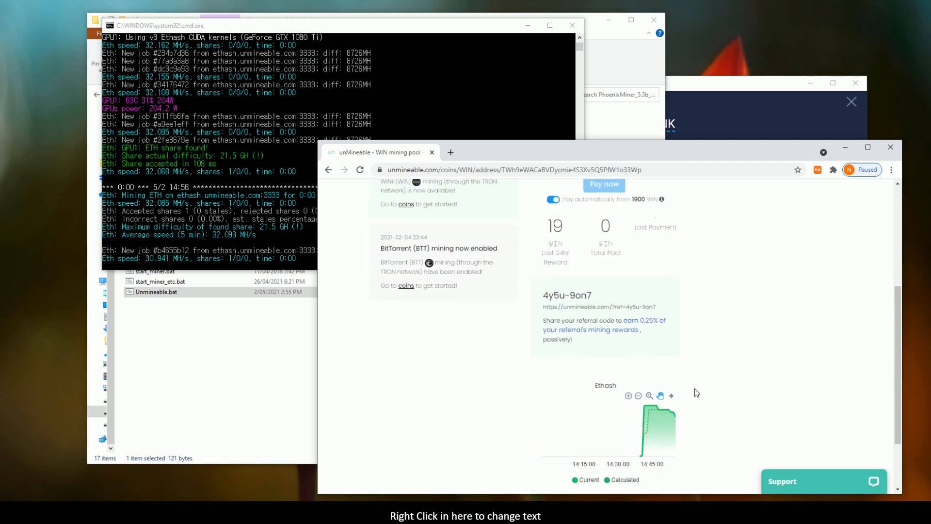
{"action": "scroll", "scroll_direction": "down", "scroll_amount": 3}
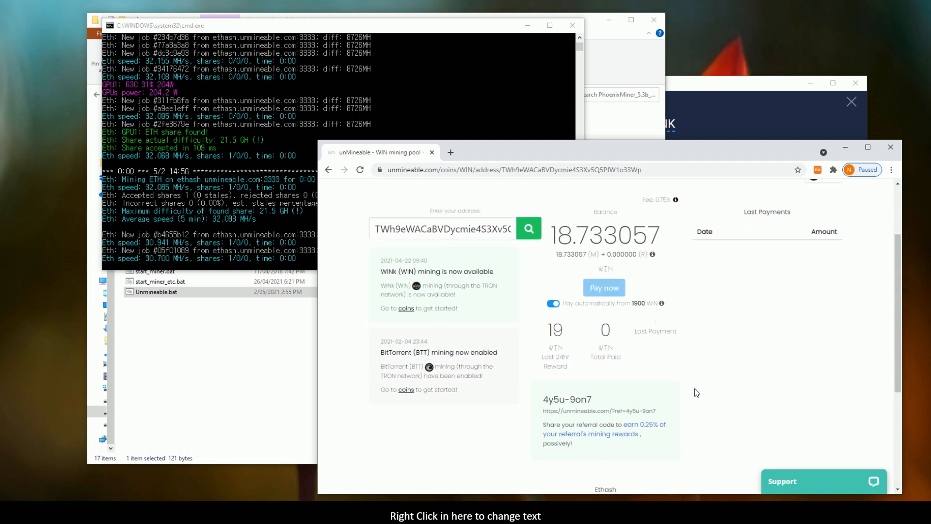
{"action": "scroll", "scroll_direction": "down", "scroll_amount": 3}
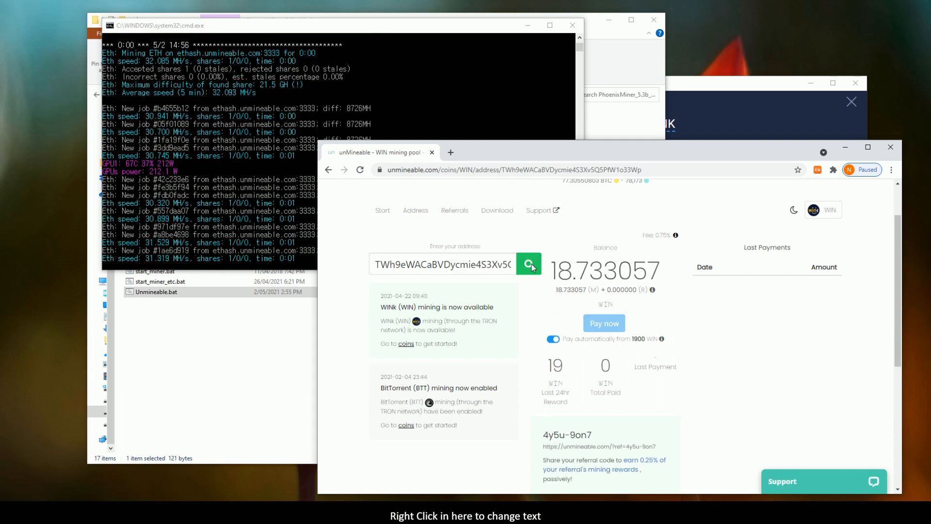
{"action": "mouse_move", "coordinate": [741, 349]}
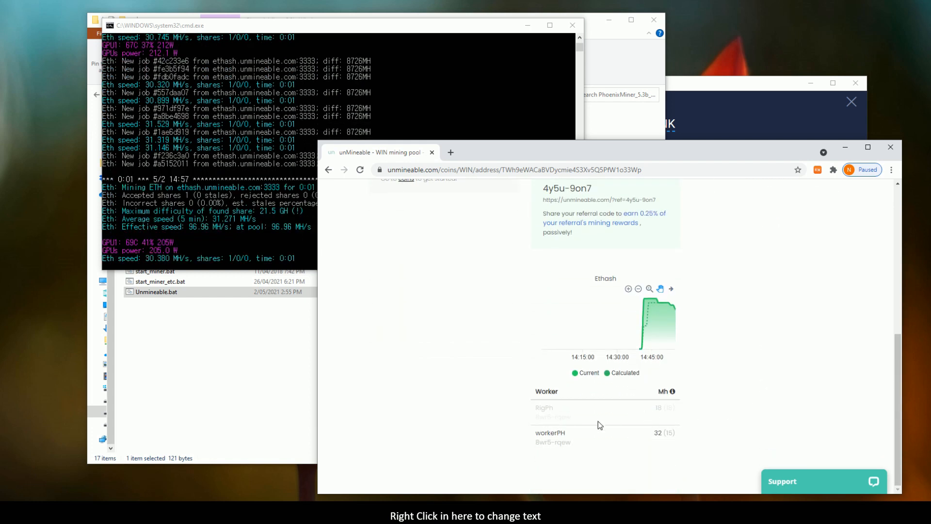
{"action": "mouse_move", "coordinate": [542, 435]}
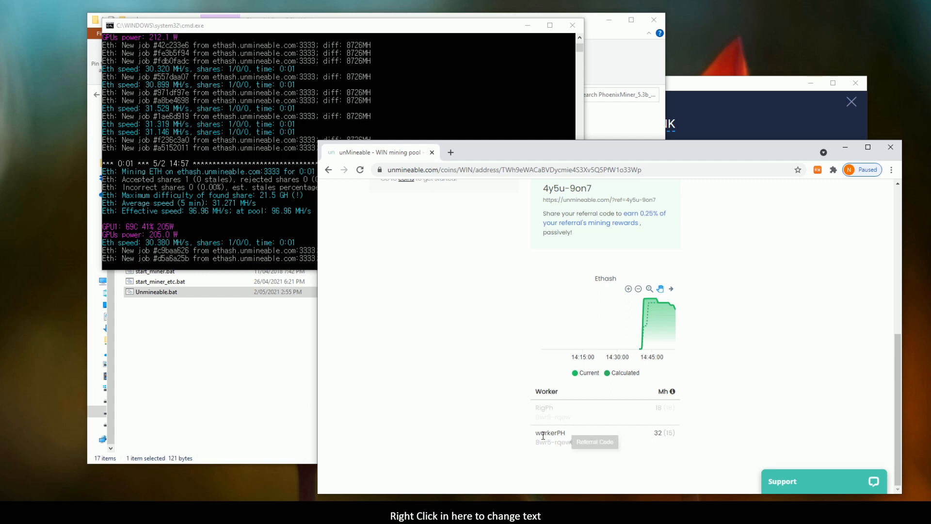
{"action": "mouse_move", "coordinate": [605, 436]}
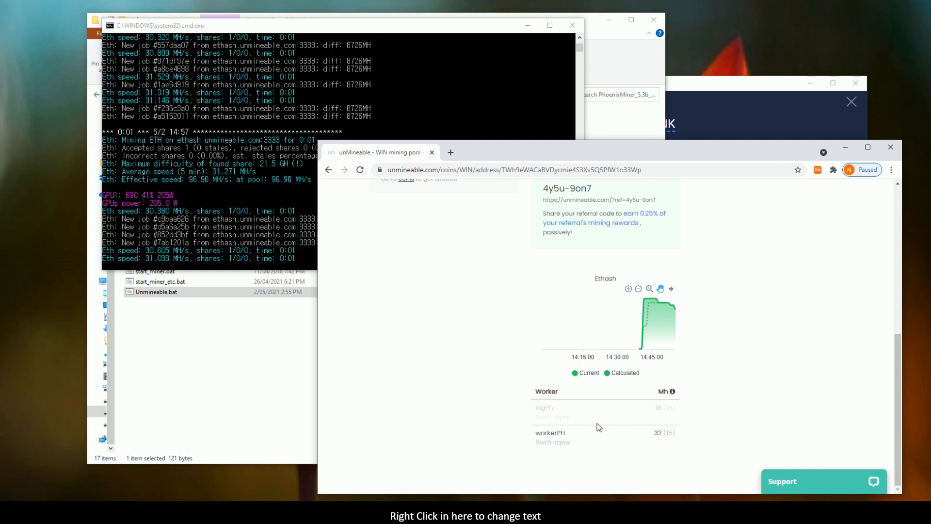
{"action": "mouse_move", "coordinate": [679, 434]}
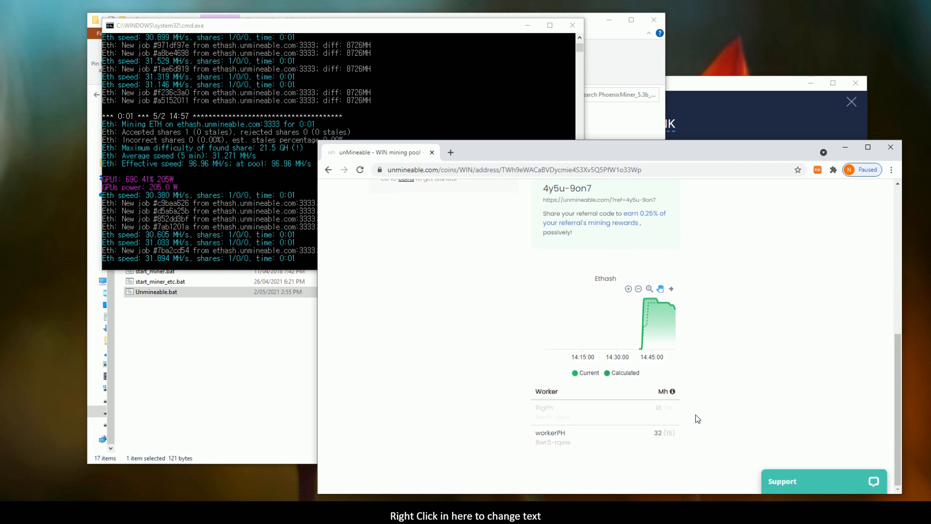
{"action": "mouse_move", "coordinate": [513, 416]}
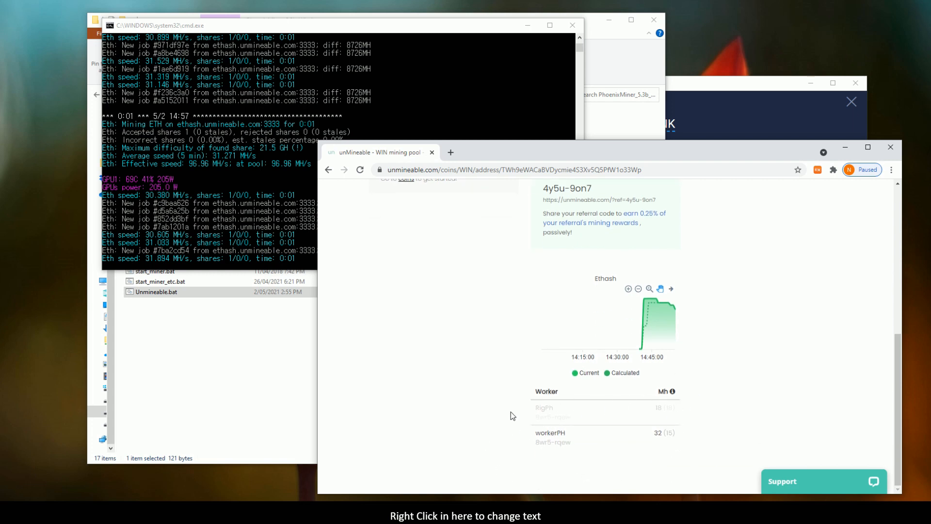